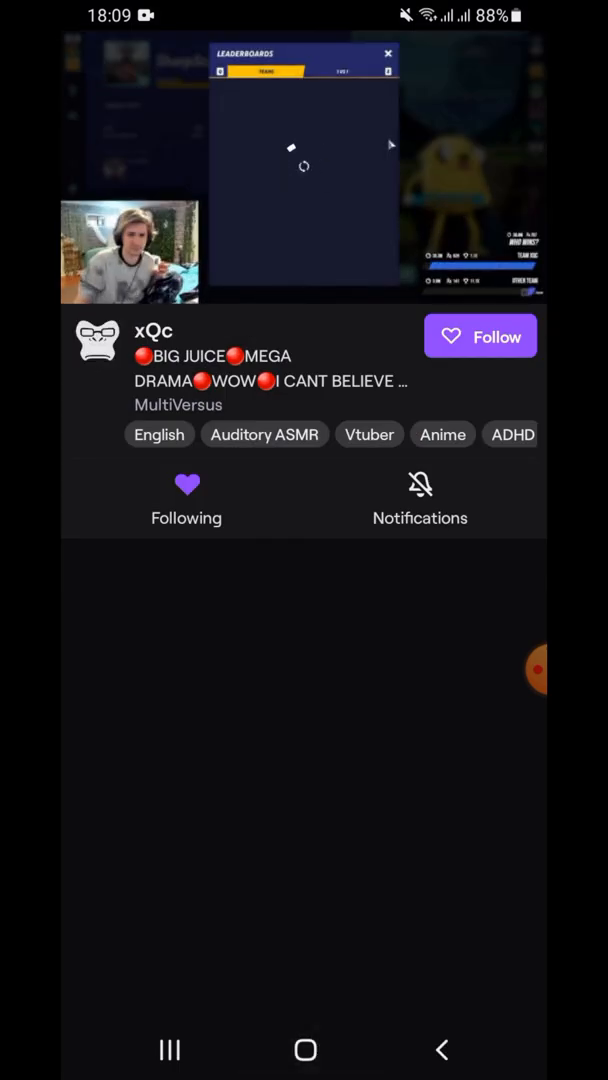
Step: Leave xQc's Twitch channel and return to the phone's home screen
{"action": "left_click", "coordinate": [304, 1050]}
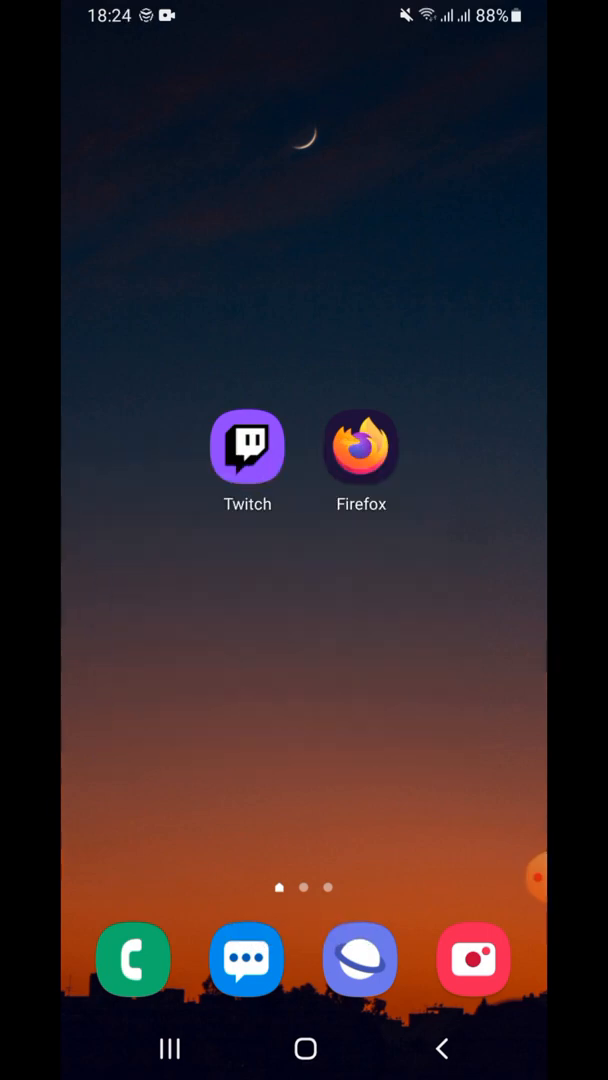
Step: Launch Firefox and reach uBlock Origin's entry in the Add-ons list
{"action": "left_click", "coordinate": [360, 446]}
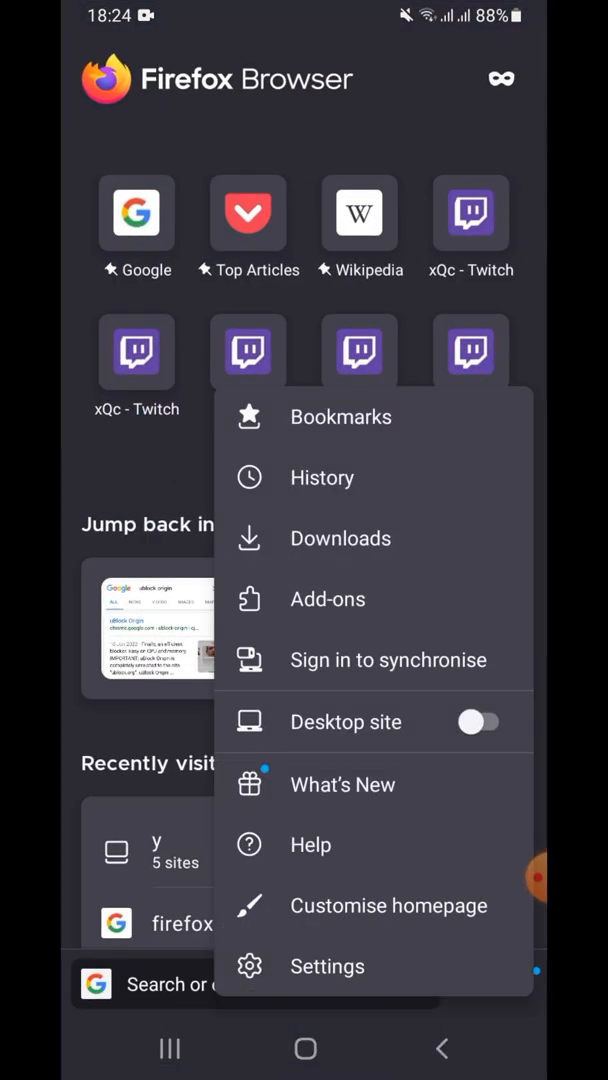
{"action": "left_click", "coordinate": [328, 598]}
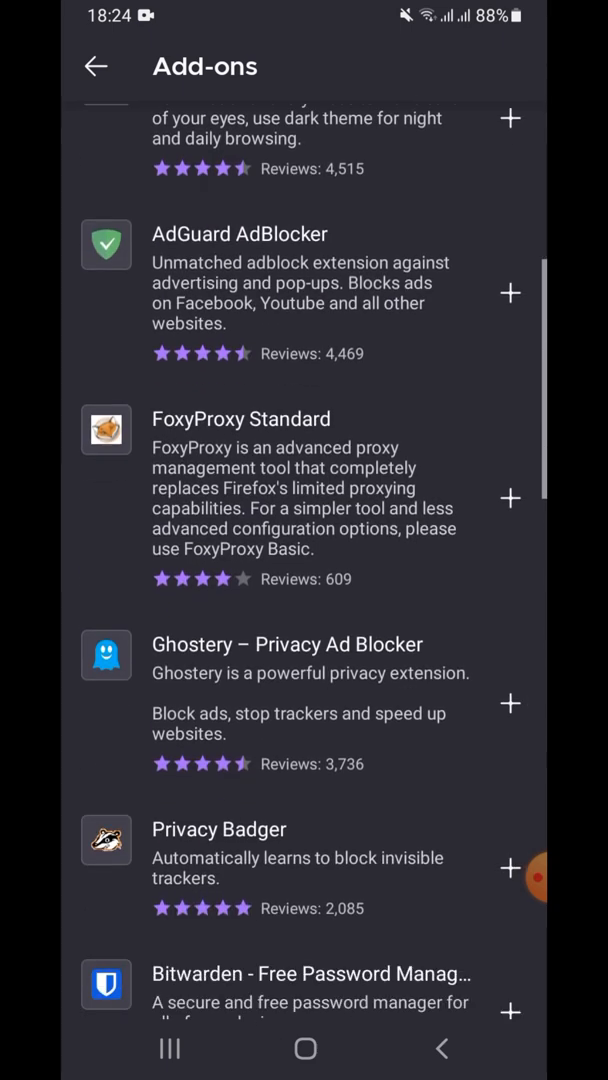
{"action": "scroll", "scroll_direction": "down", "scroll_amount": 3}
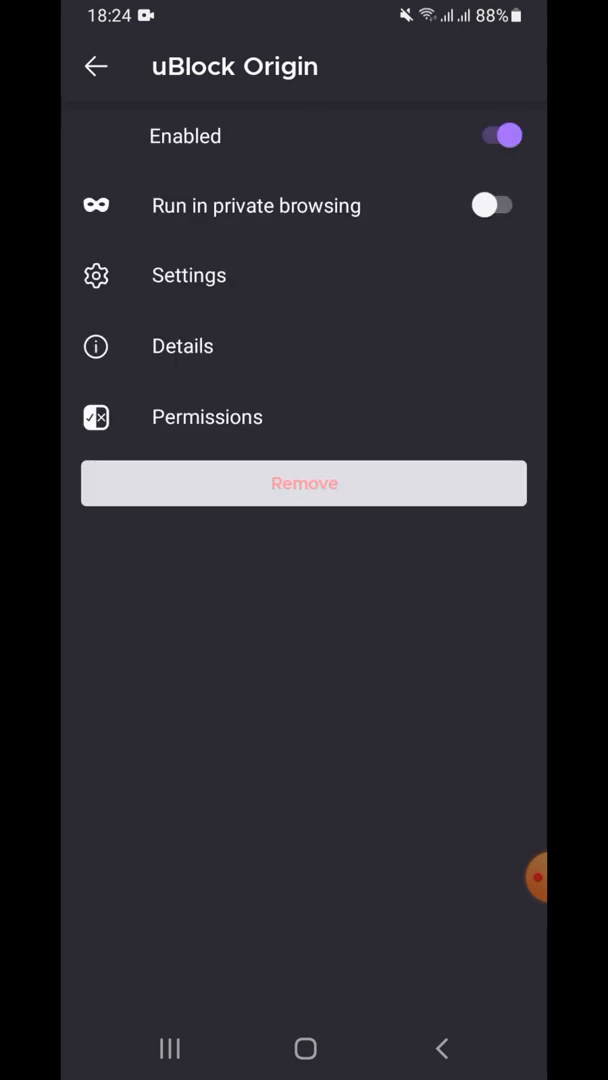
Step: Enable 'I am an advanced user' in uBlock Origin and reach its advanced settings editor
{"action": "left_click", "coordinate": [188, 276]}
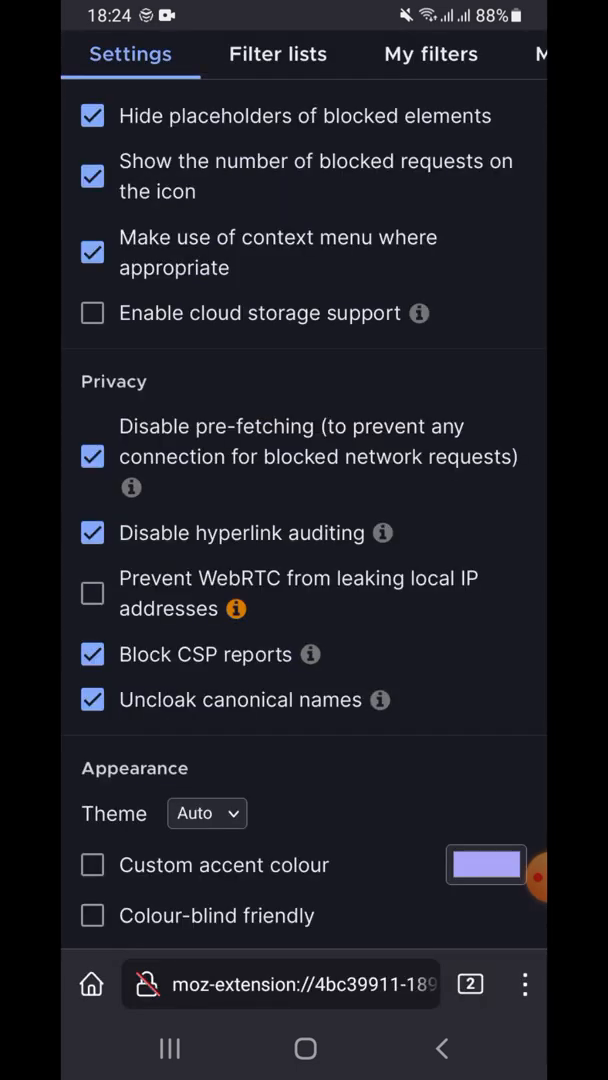
{"action": "scroll", "scroll_direction": "down", "scroll_amount": 3}
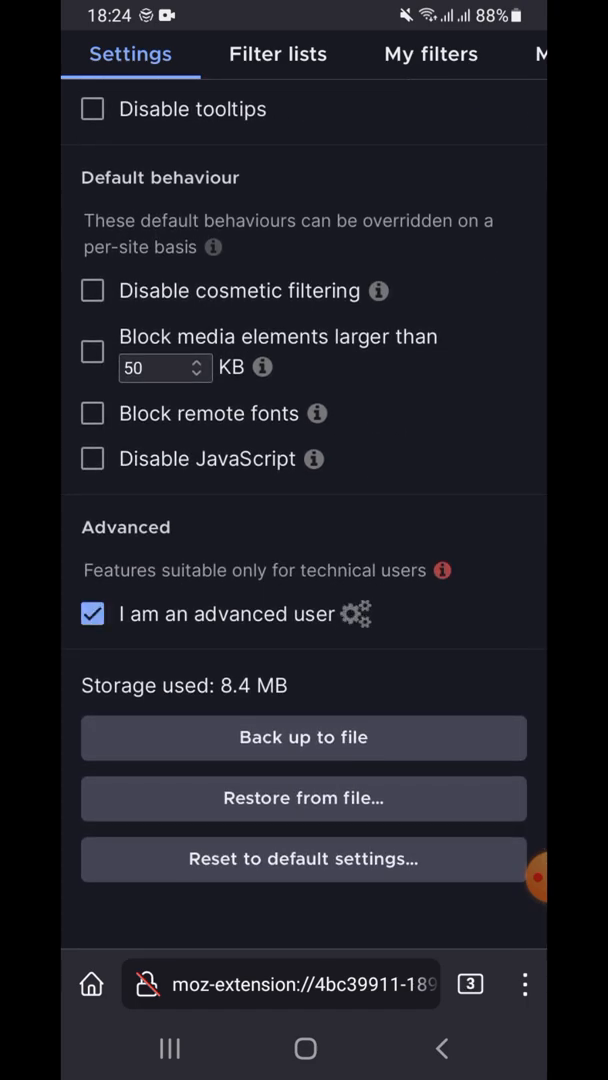
{"action": "left_click", "coordinate": [354, 612]}
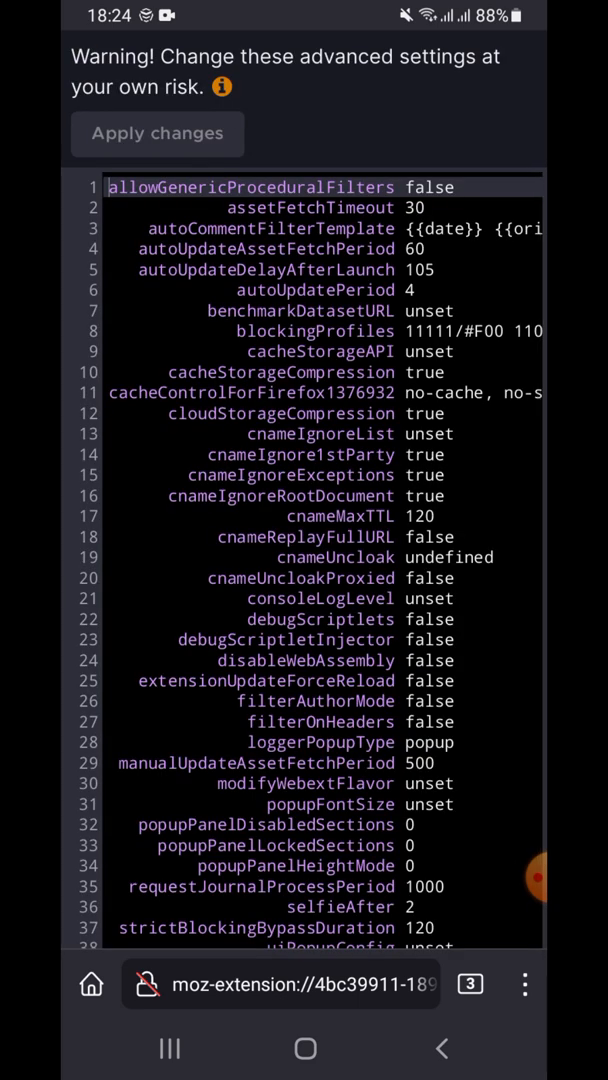
Step: Edit a value in the advanced settings list, then start a new Firefox tab
{"action": "scroll", "scroll_direction": "down", "scroll_amount": 3}
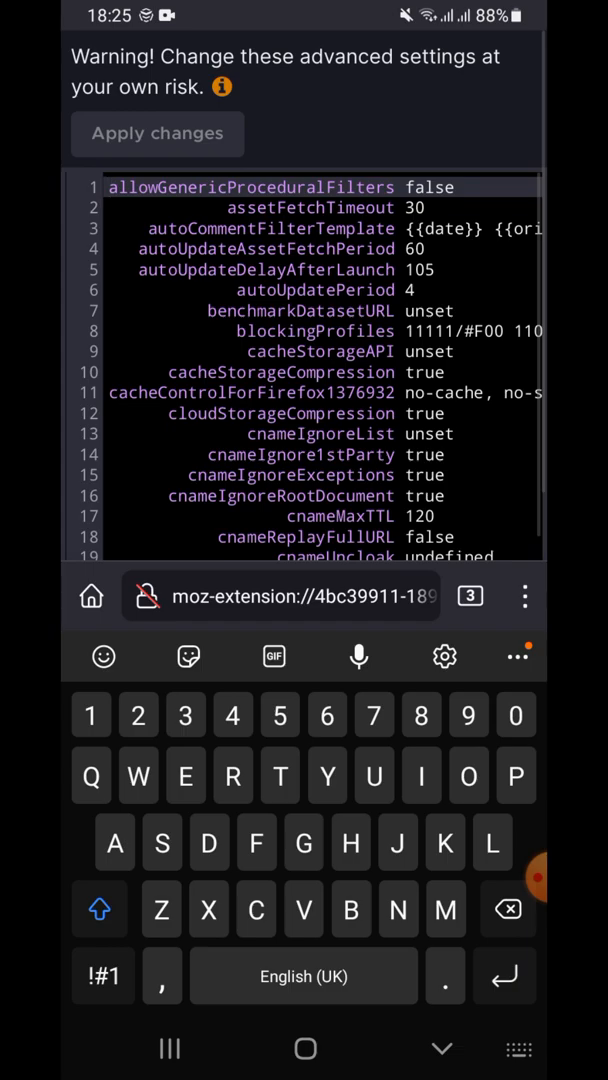
{"action": "left_click", "coordinate": [470, 596]}
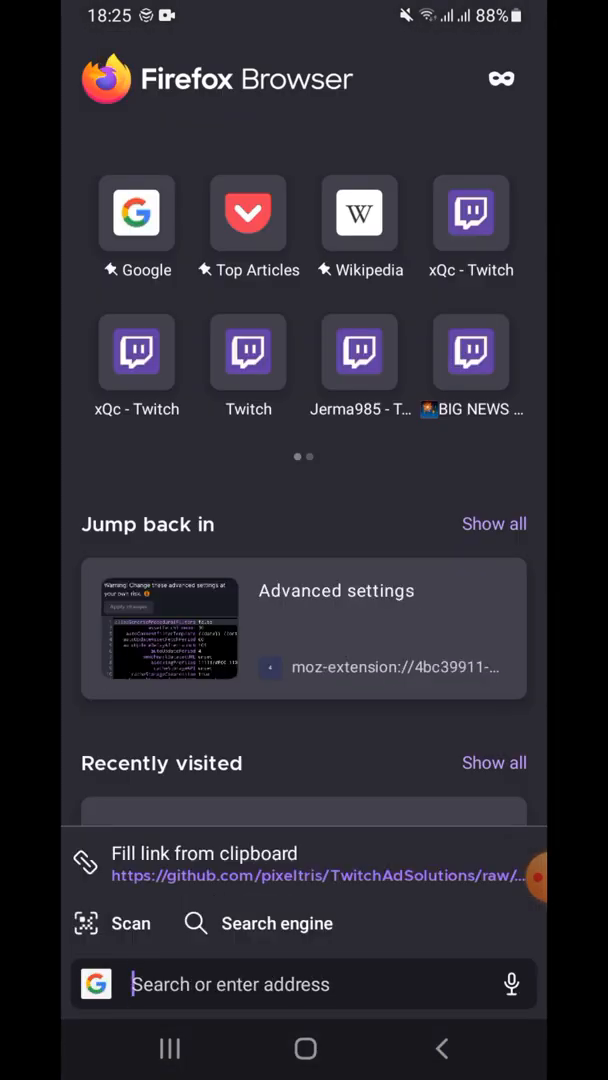
Step: Load xQc's channel from the 'xQc - Twitch' shortcut on m.twitch.tv
{"action": "left_click", "coordinate": [472, 214]}
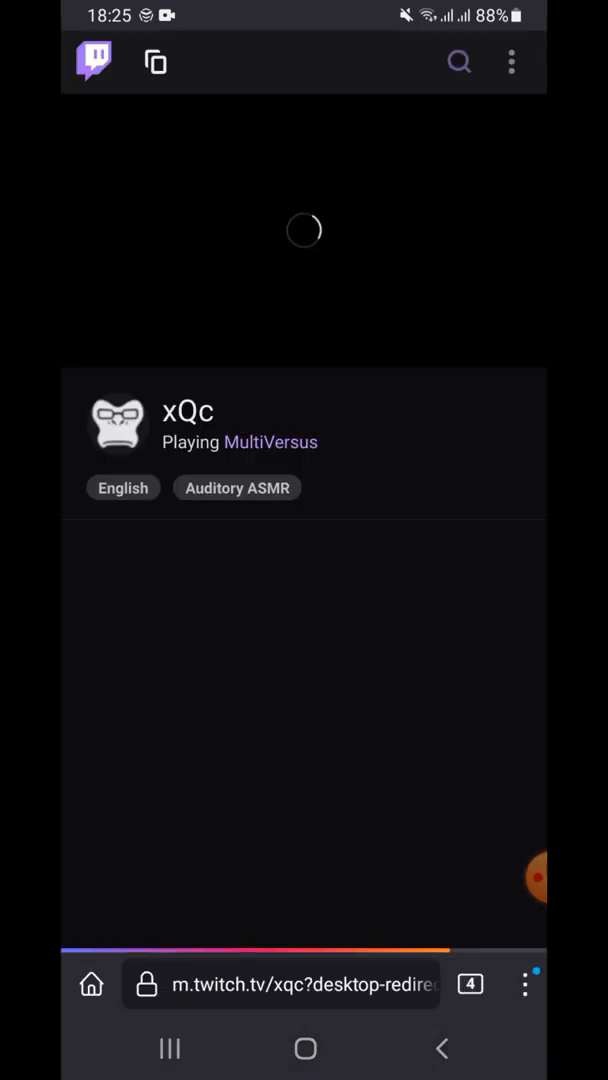